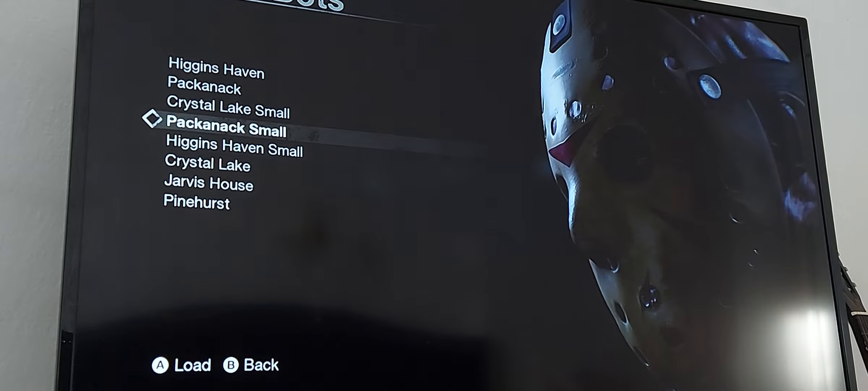
- Move through the Offline Bots map list toward Crystal Lake
key("Down")
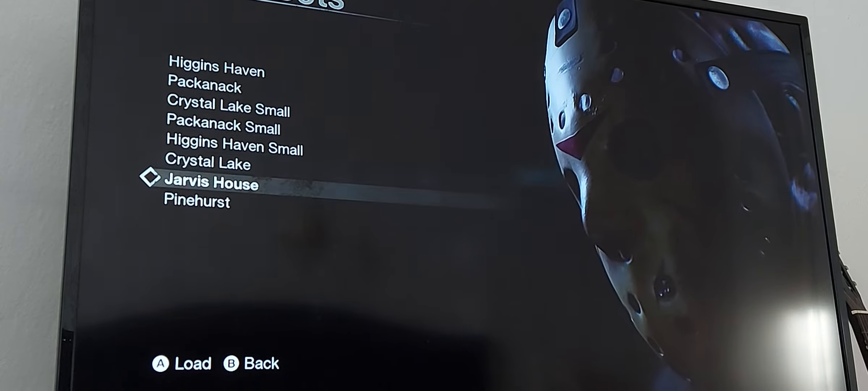
key("Up")
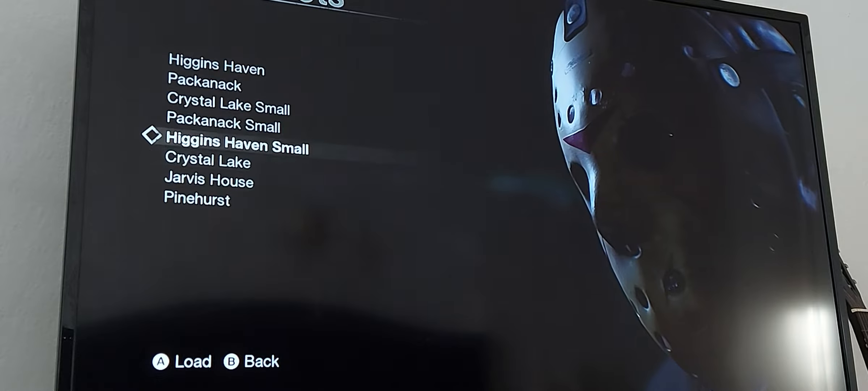
key("Down")
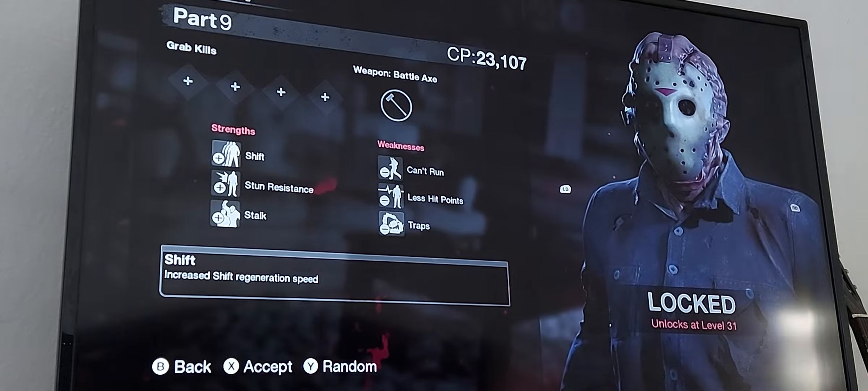
- Browse the Jason versions from Part 9 to Part 8 and onward to review their abilities
key("Left")
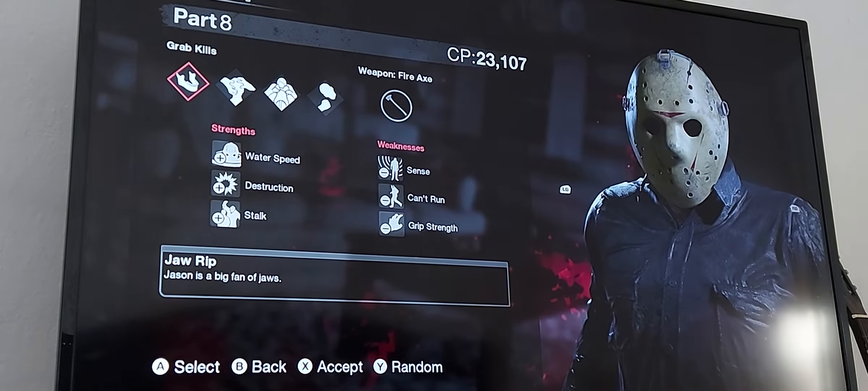
key("Left")
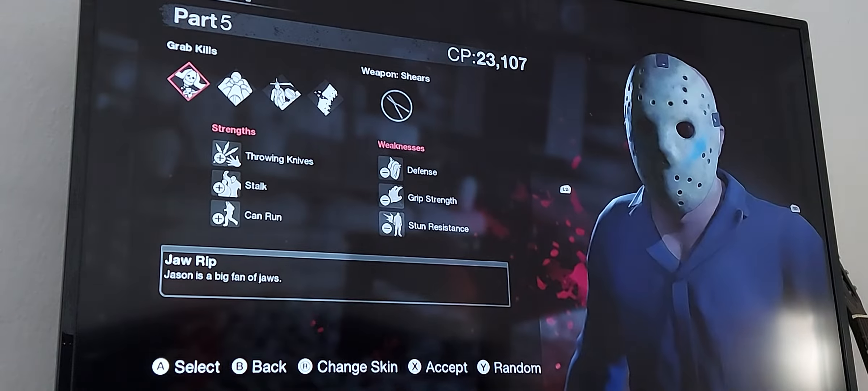
key("Left")
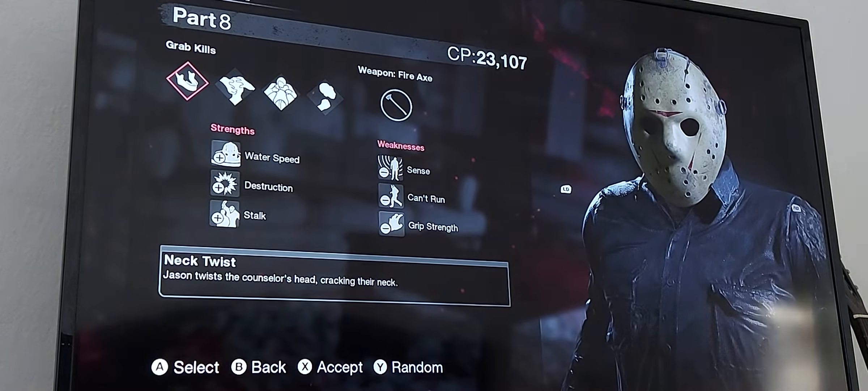
- Cycle through Part 9 and Part 7 down to Part 3 Jason and accept him for the match
key("Right")
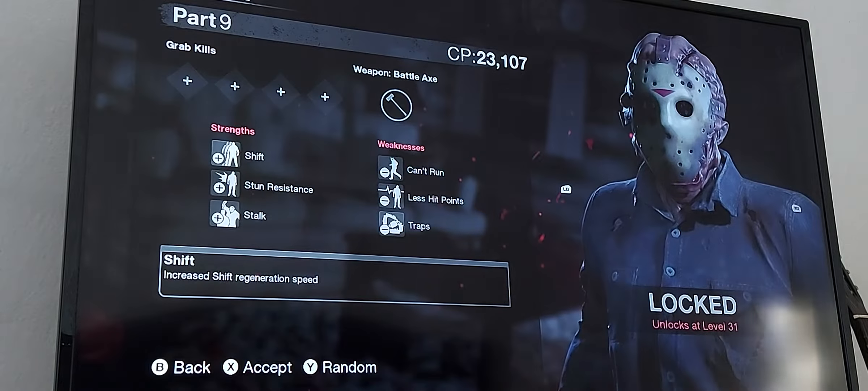
key("Left")
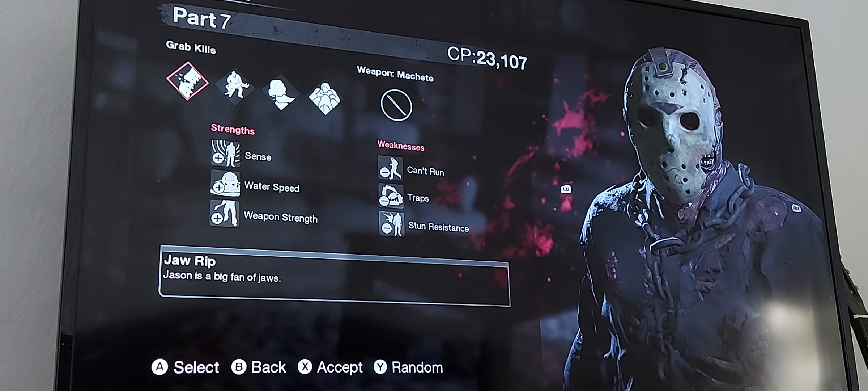
key("Right")
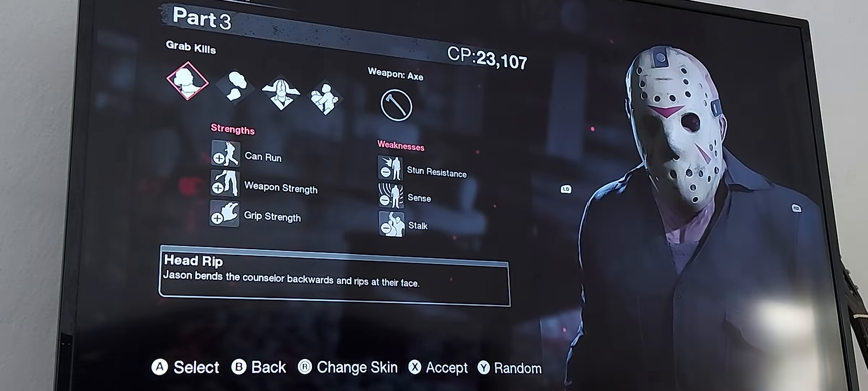
key("right")
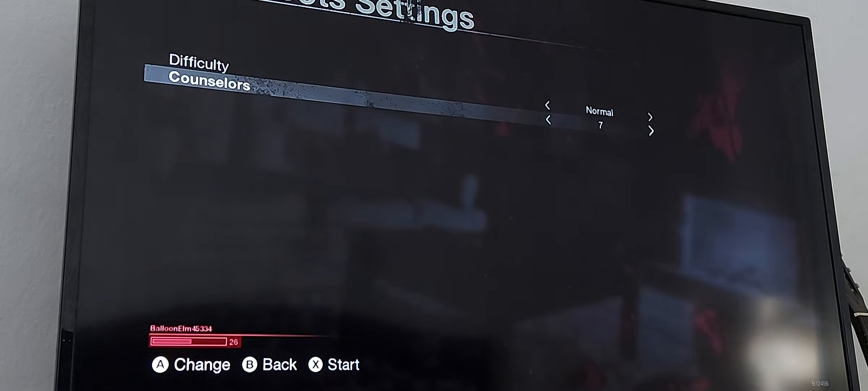
- Change the bots Difficulty from Normal to Easy, then move to the Counselors setting
key("Up")
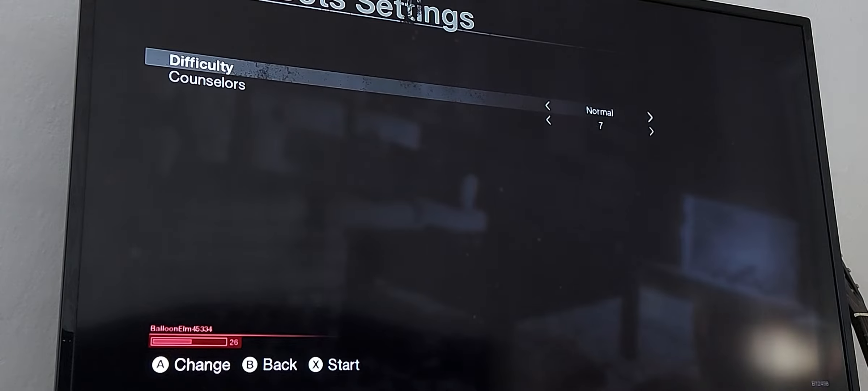
left_click(650, 117)
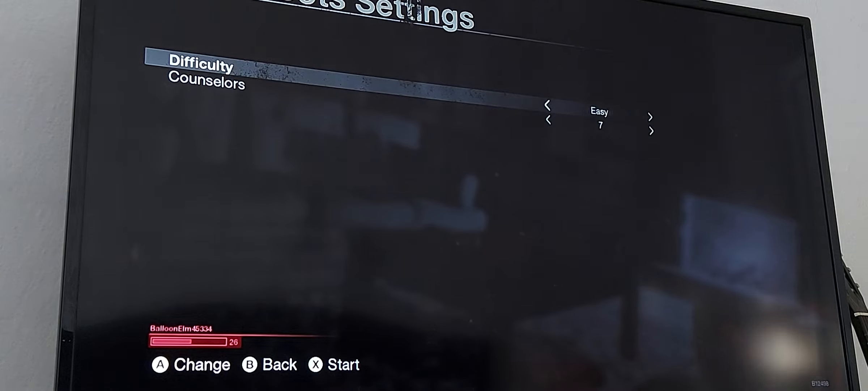
left_click(650, 116)
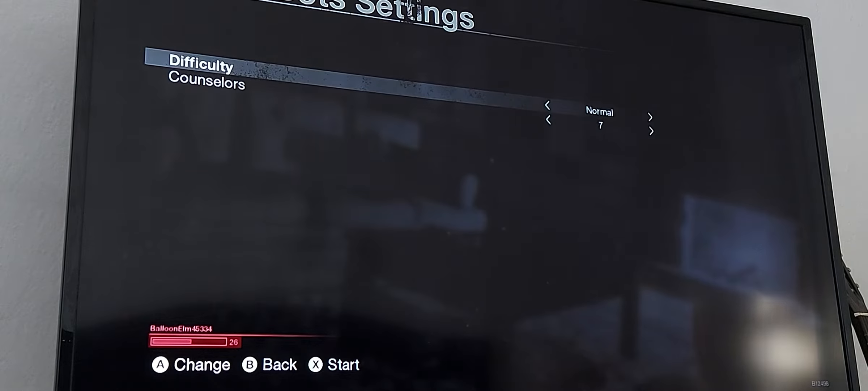
left_click(549, 105)
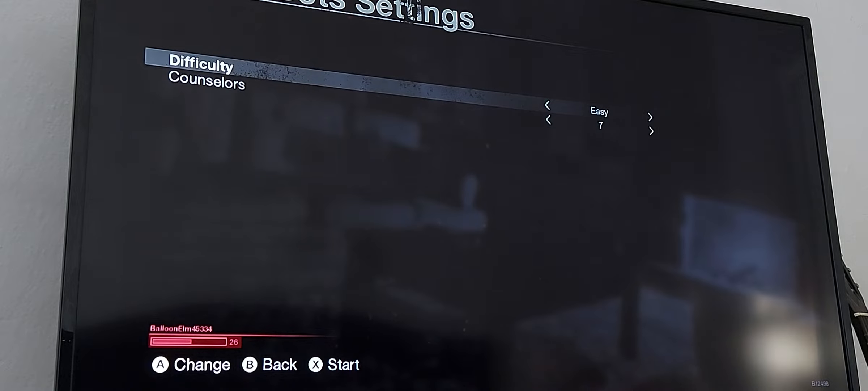
key("down")
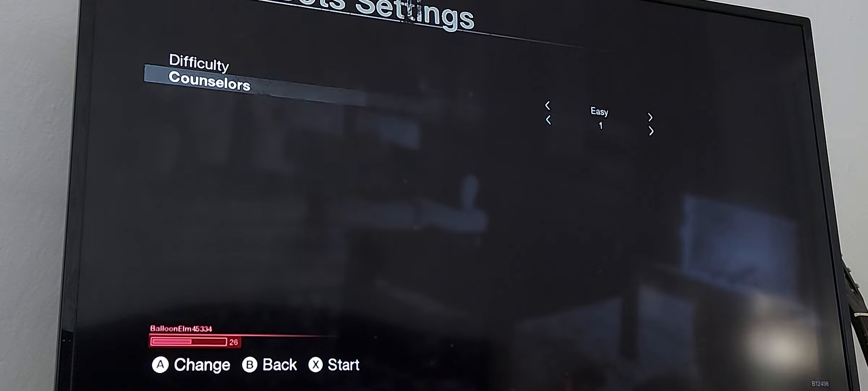
- Raise the Counselors value step by step up to 5
left_click(651, 131)
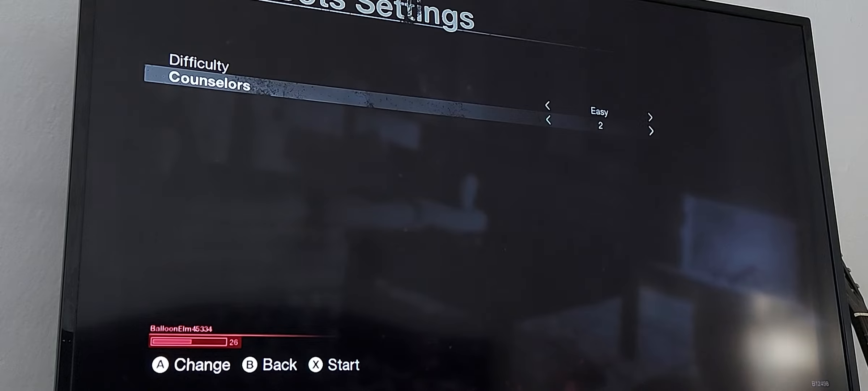
left_click(652, 131)
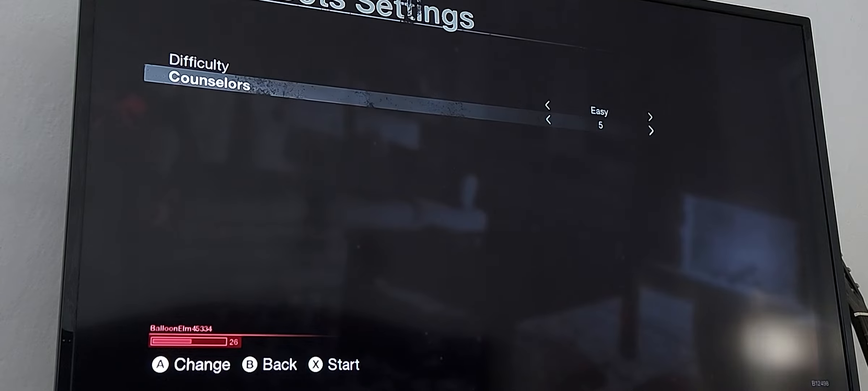
key("Up")
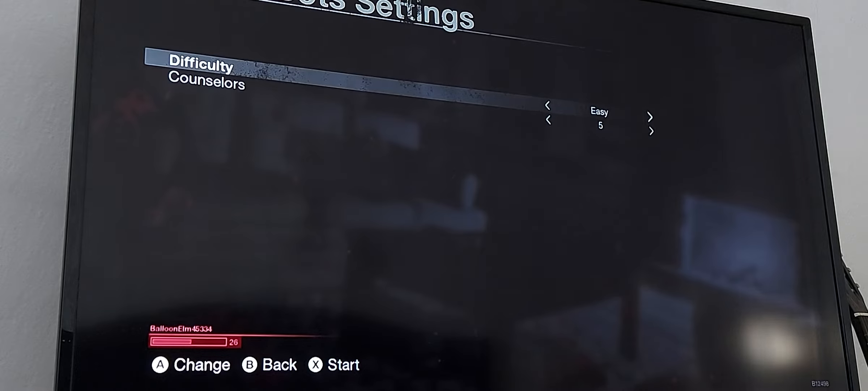